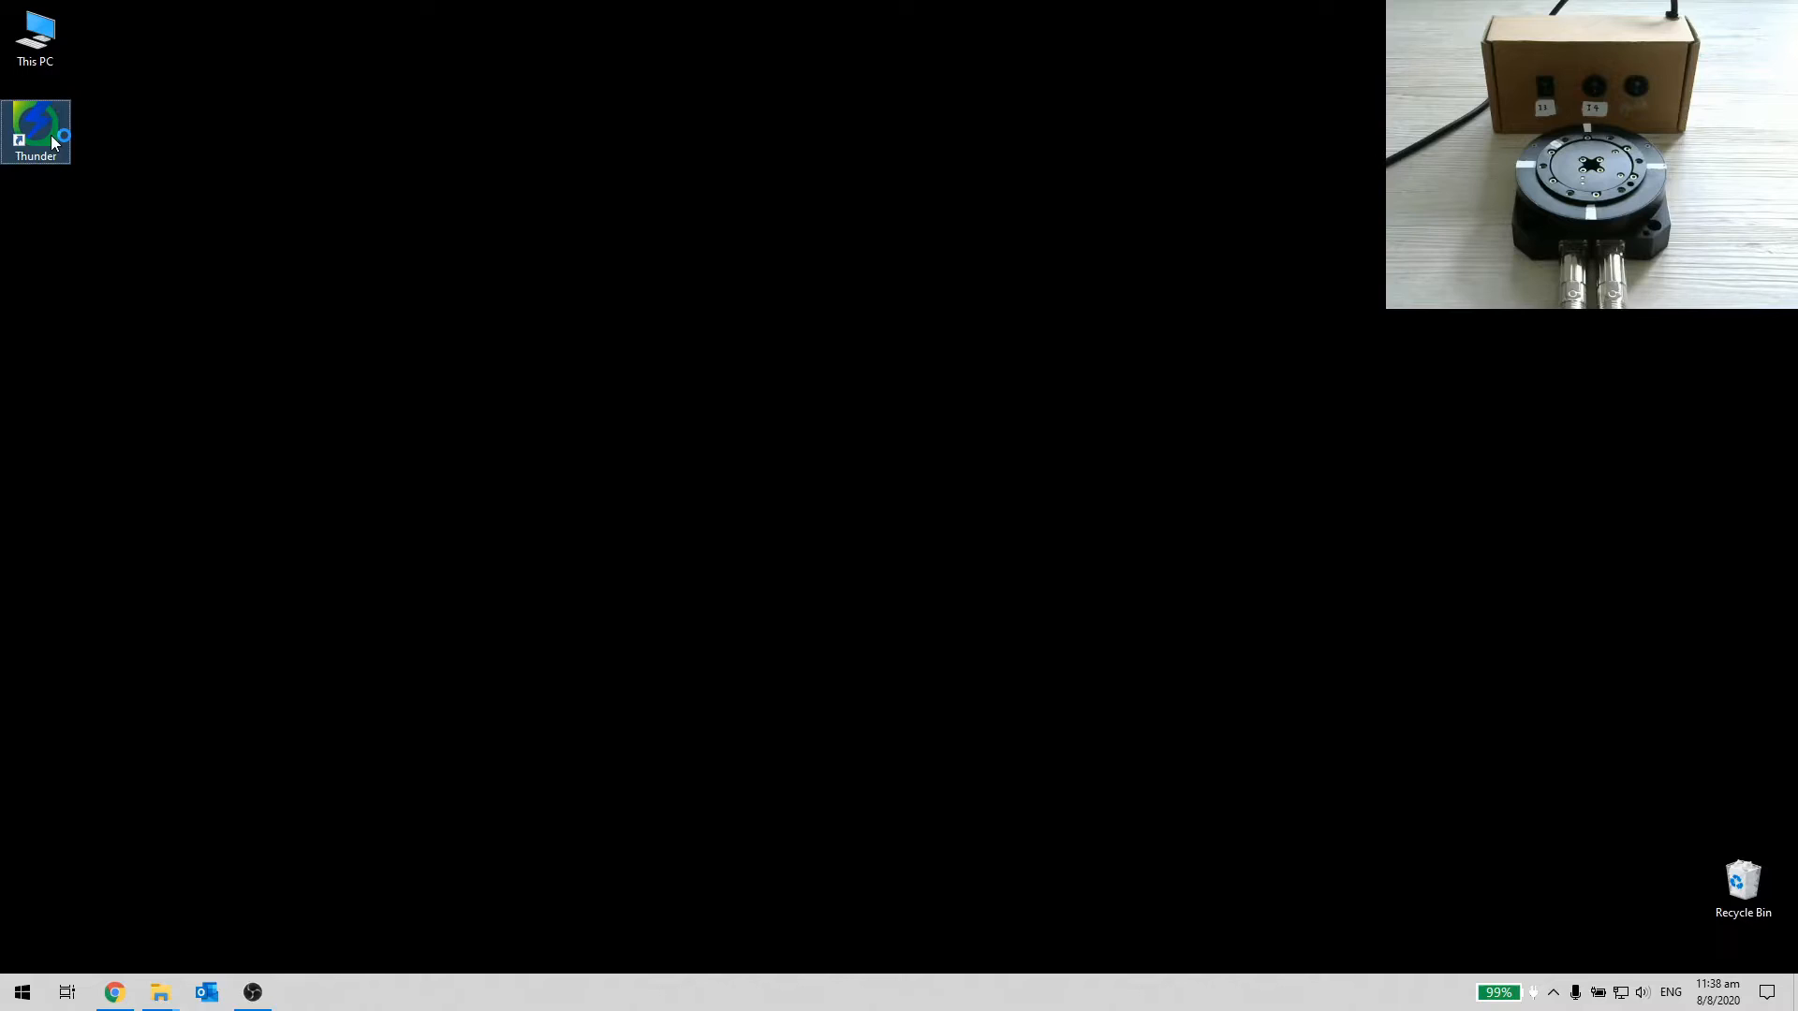
Step: Launch Thunder from the desktop shortcut and bring up the Tools menu
double_click(33, 131)
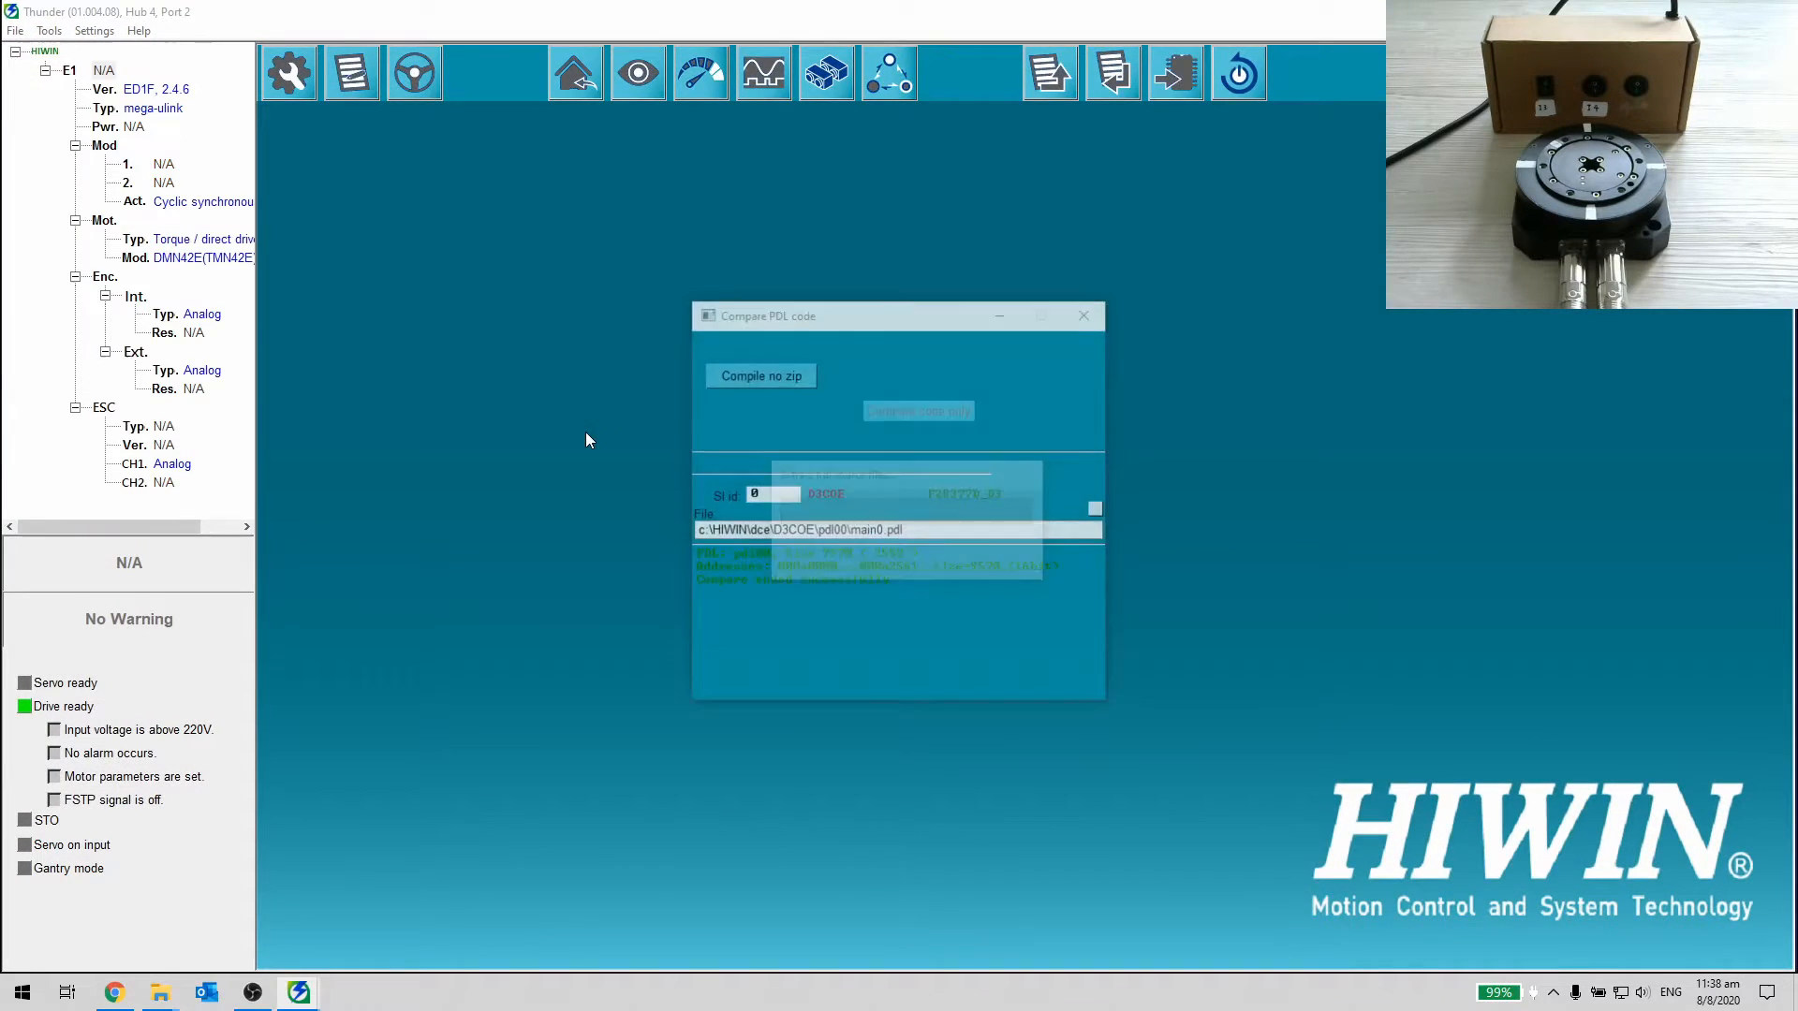
click(49, 30)
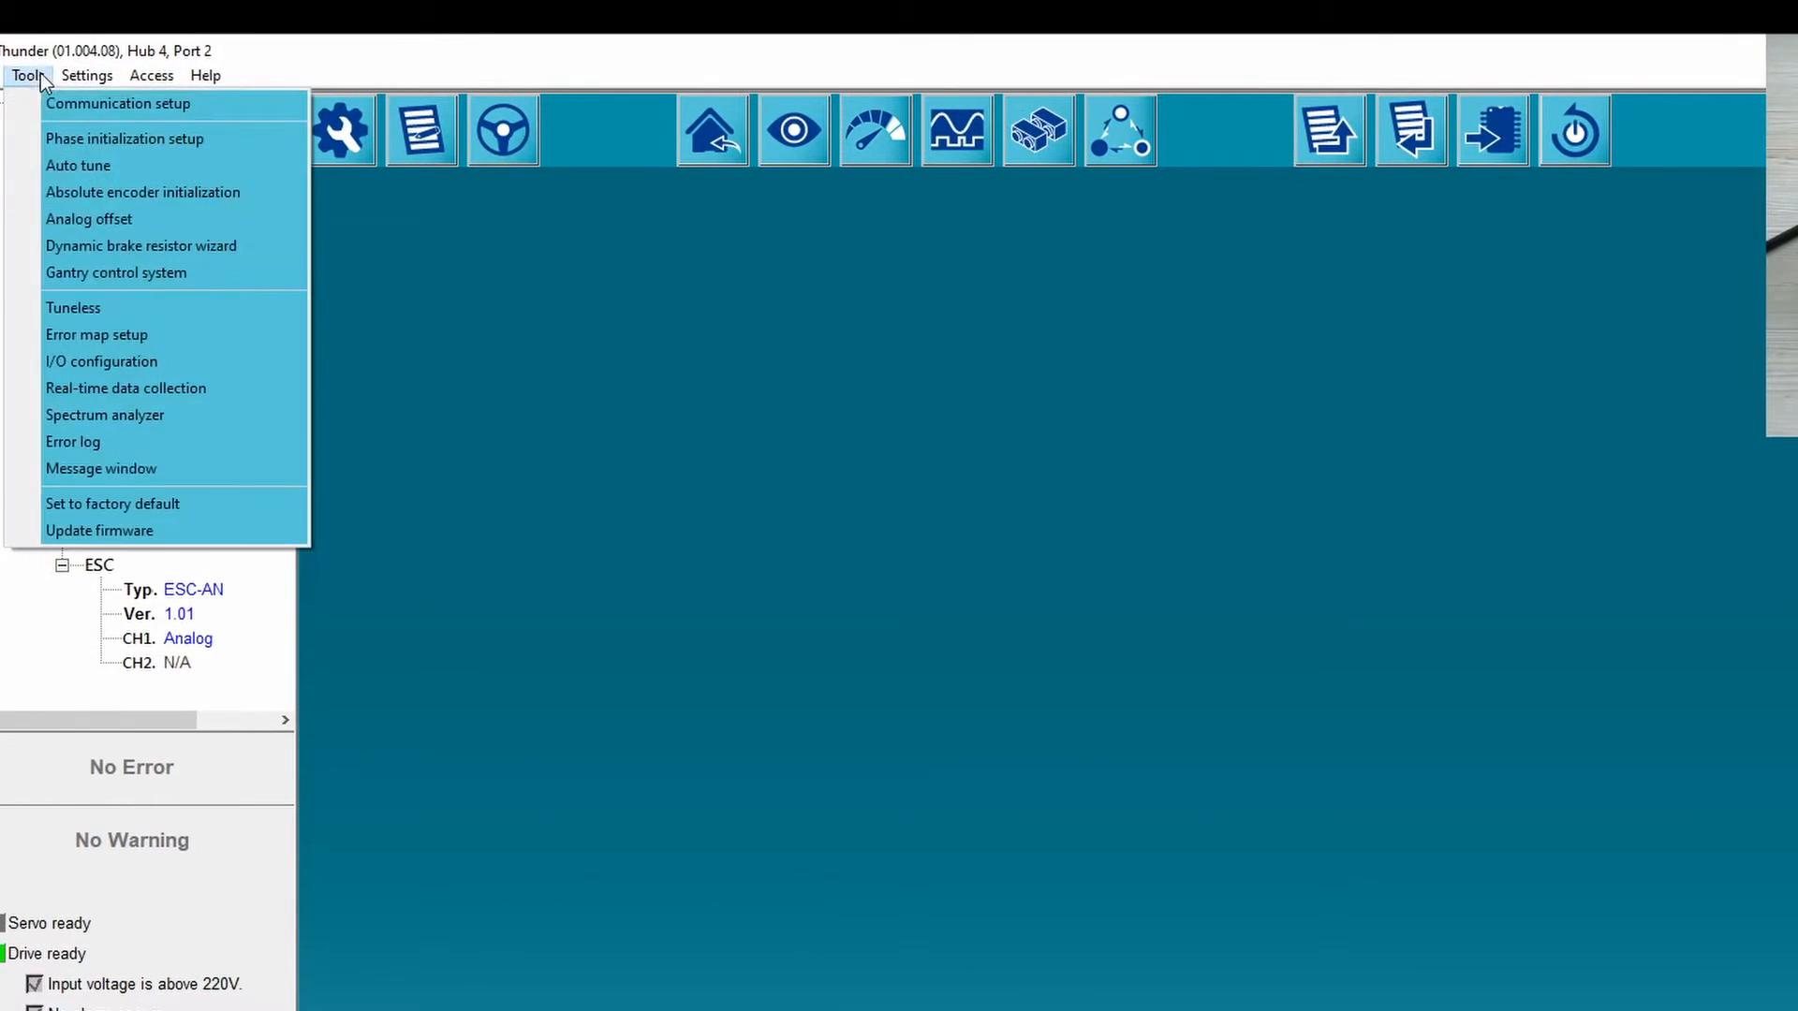
Step: Verify in I/O configuration that FSTP is mapped to input I3 as Close active, then close it
click(101, 362)
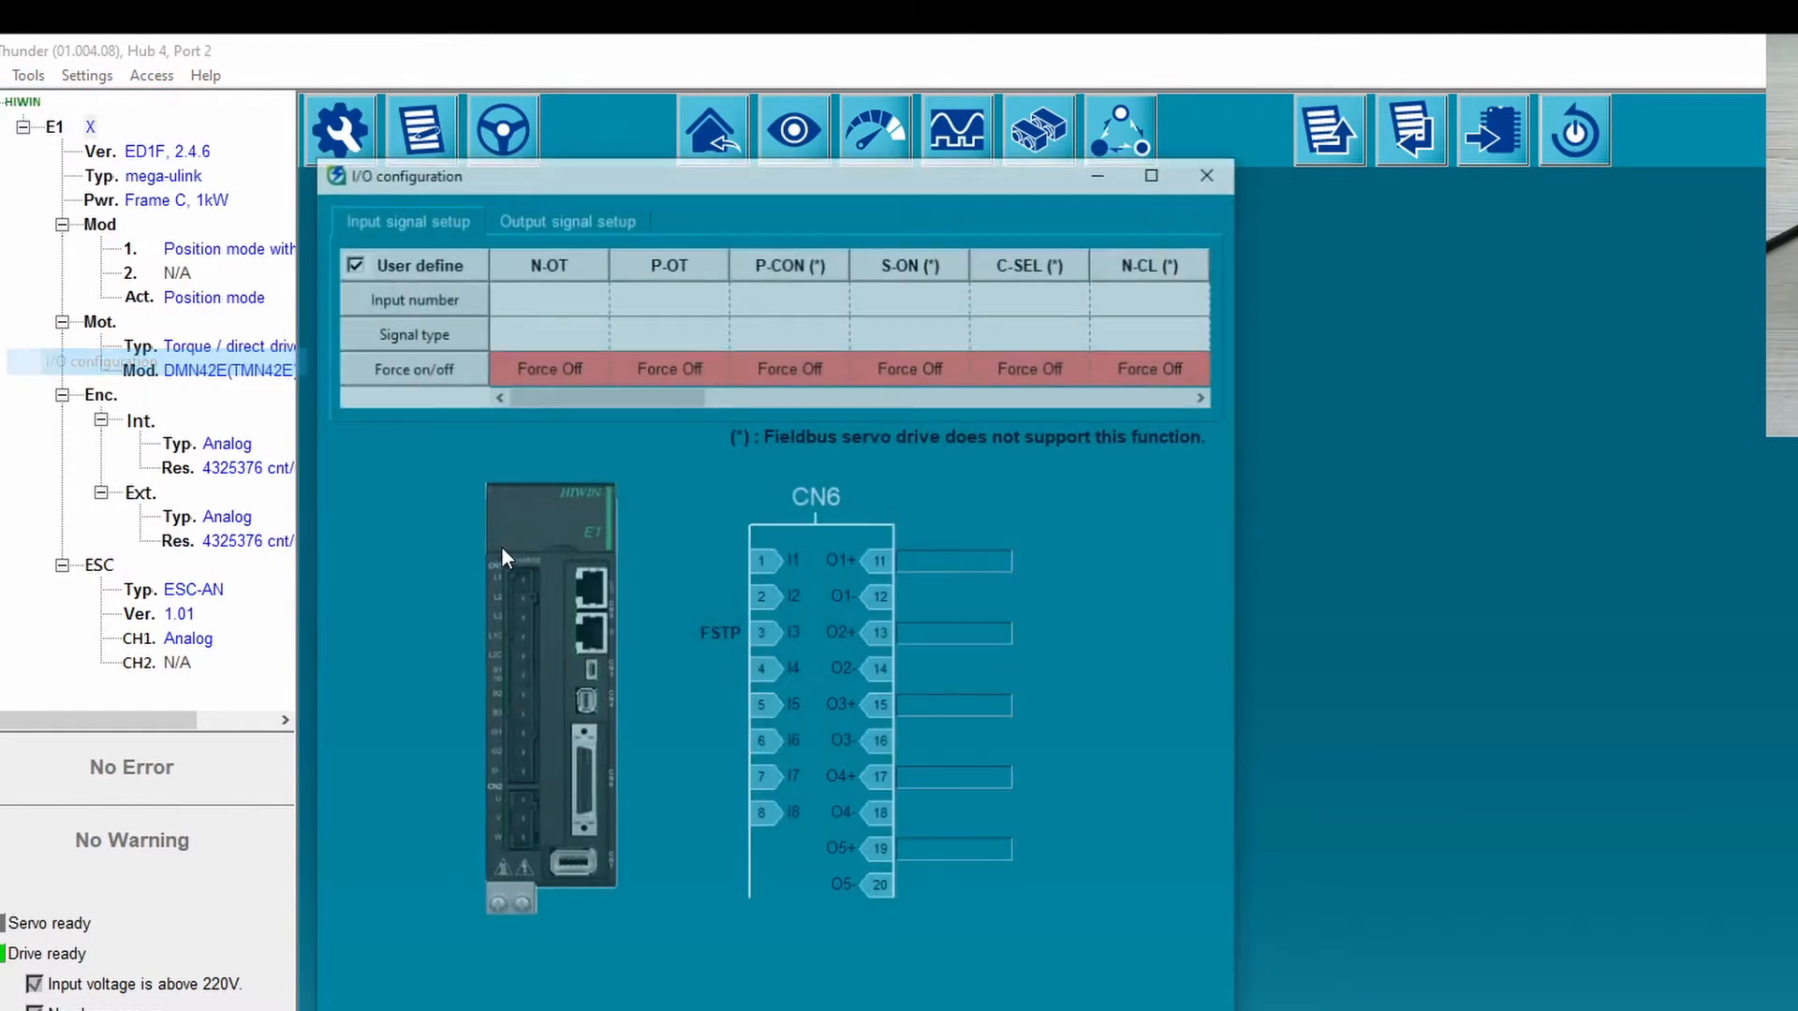
scroll(right, 3)
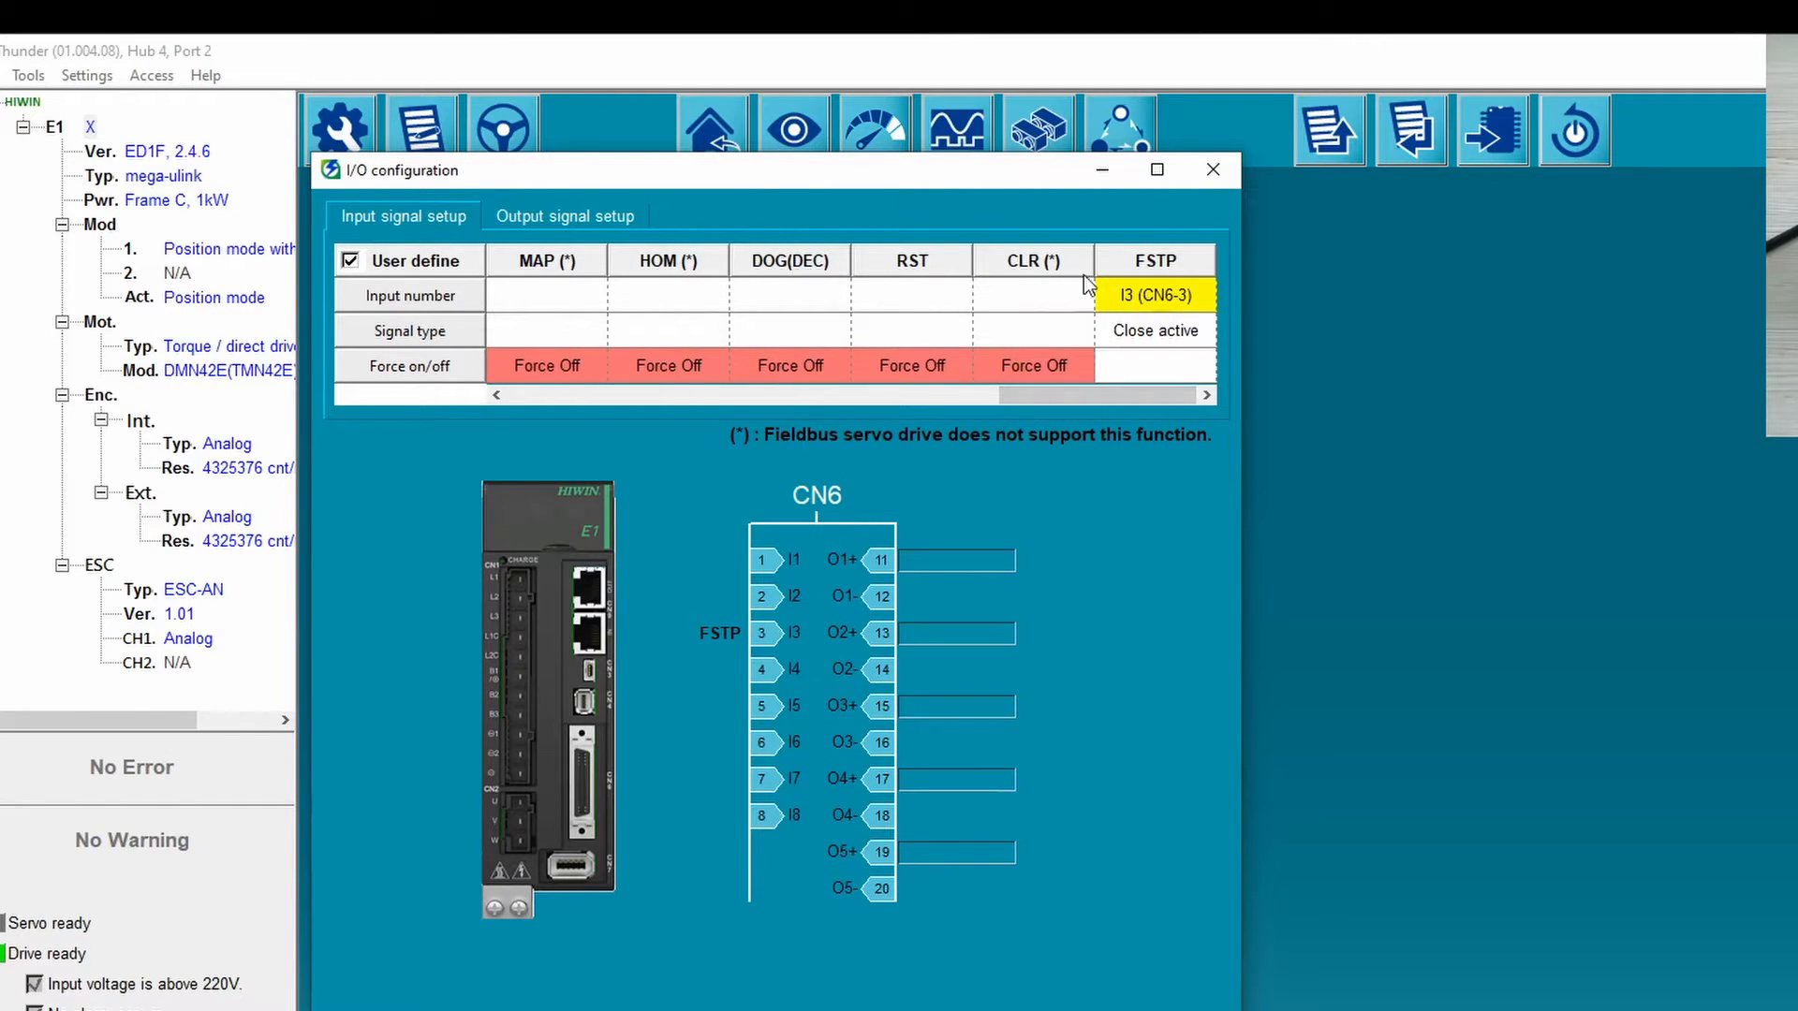
click(1212, 171)
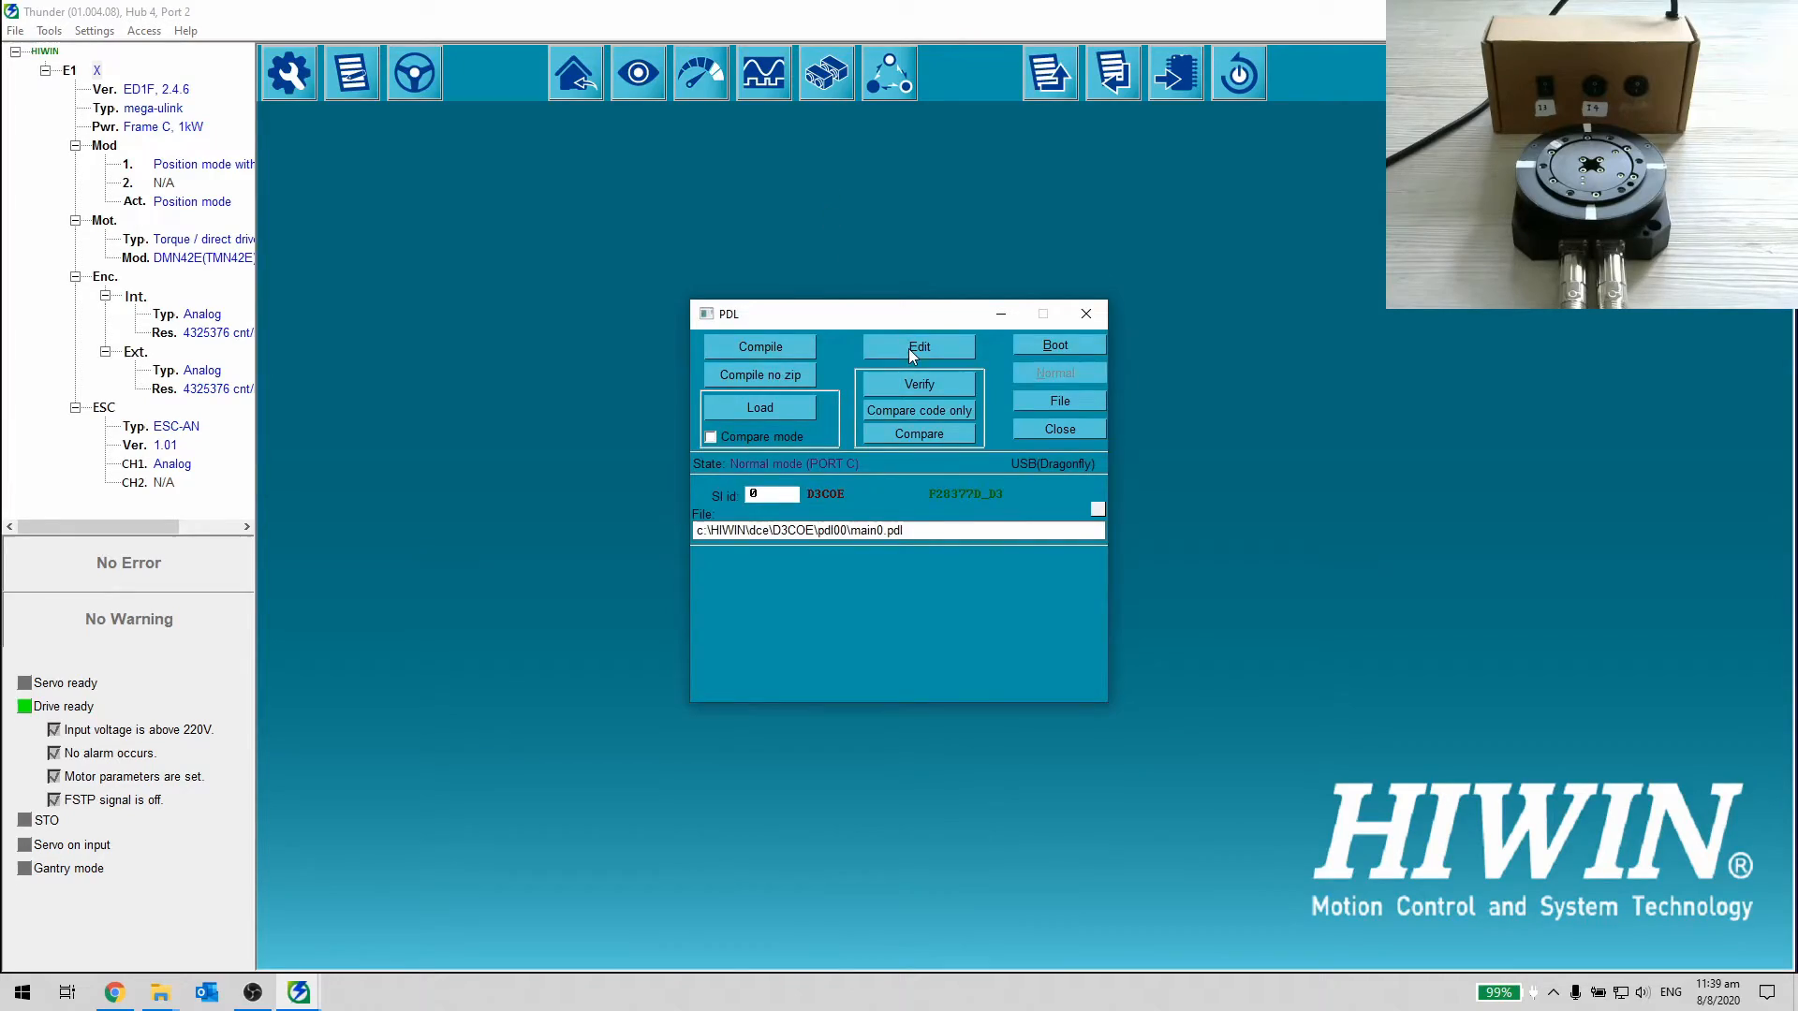
Step: Review user.pdl's homing and 90-degree looping motion code and compile it with zero errors
click(918, 345)
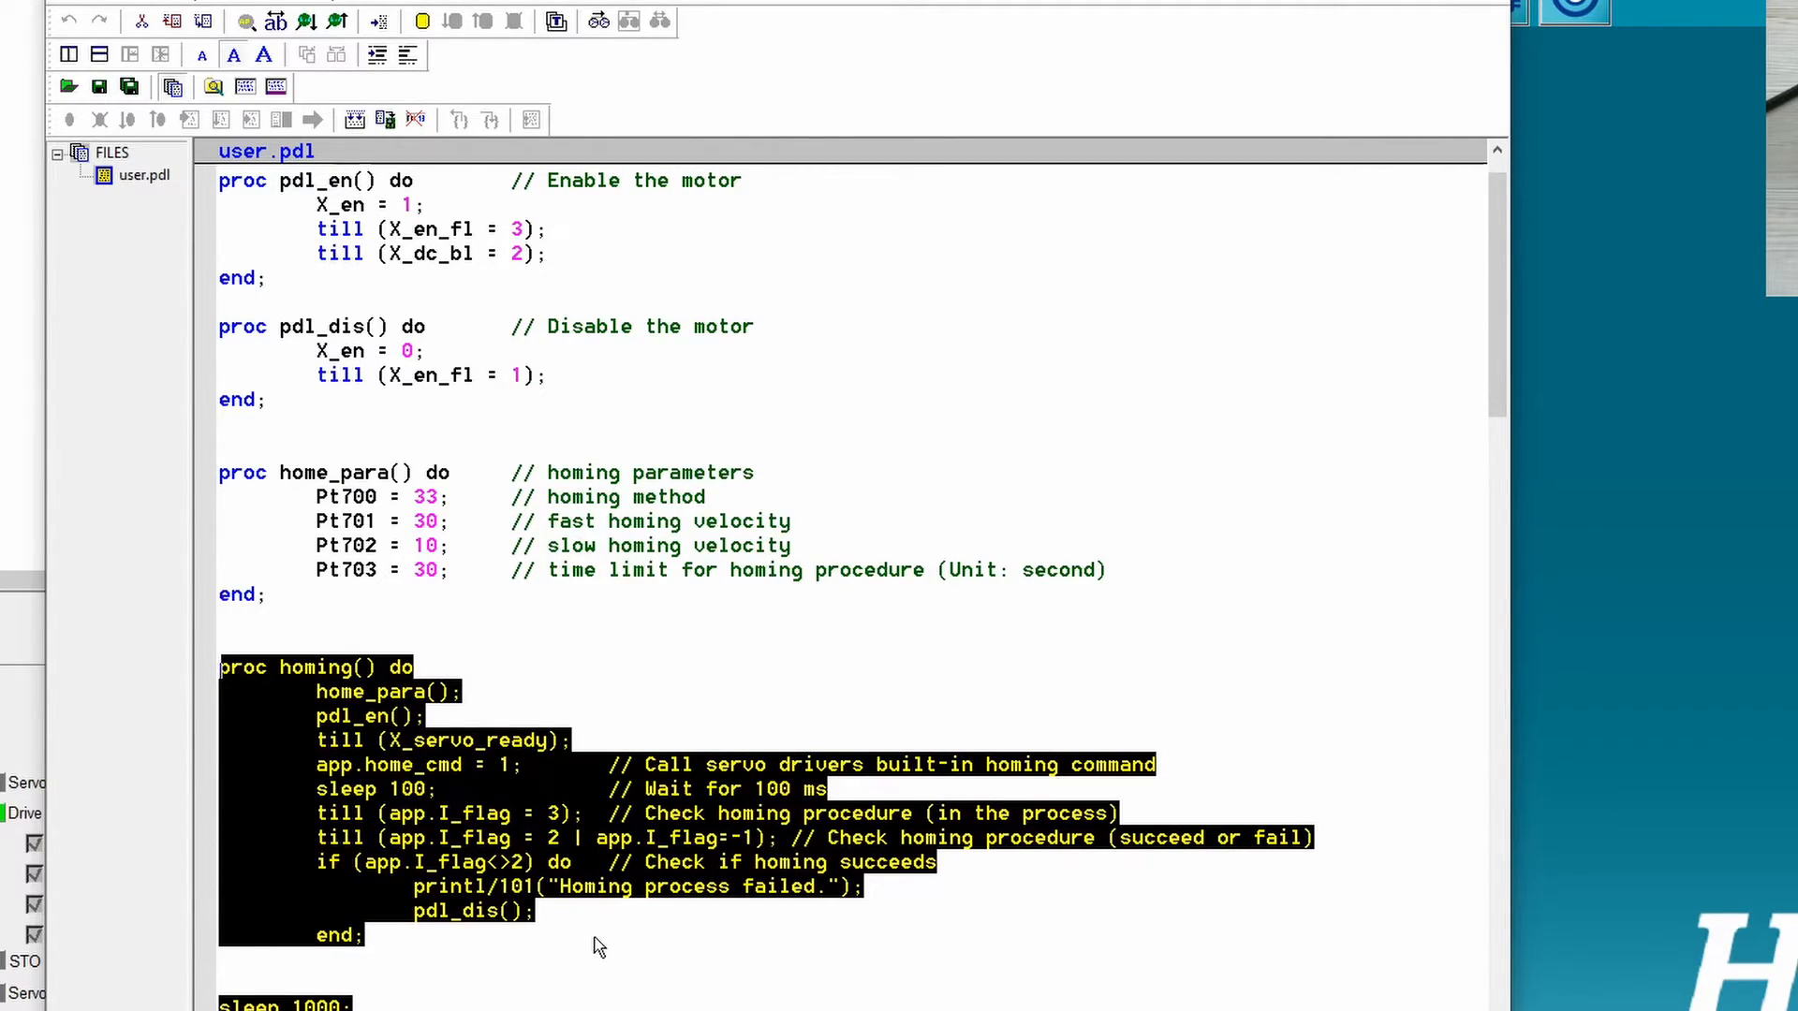
scroll(down, 3)
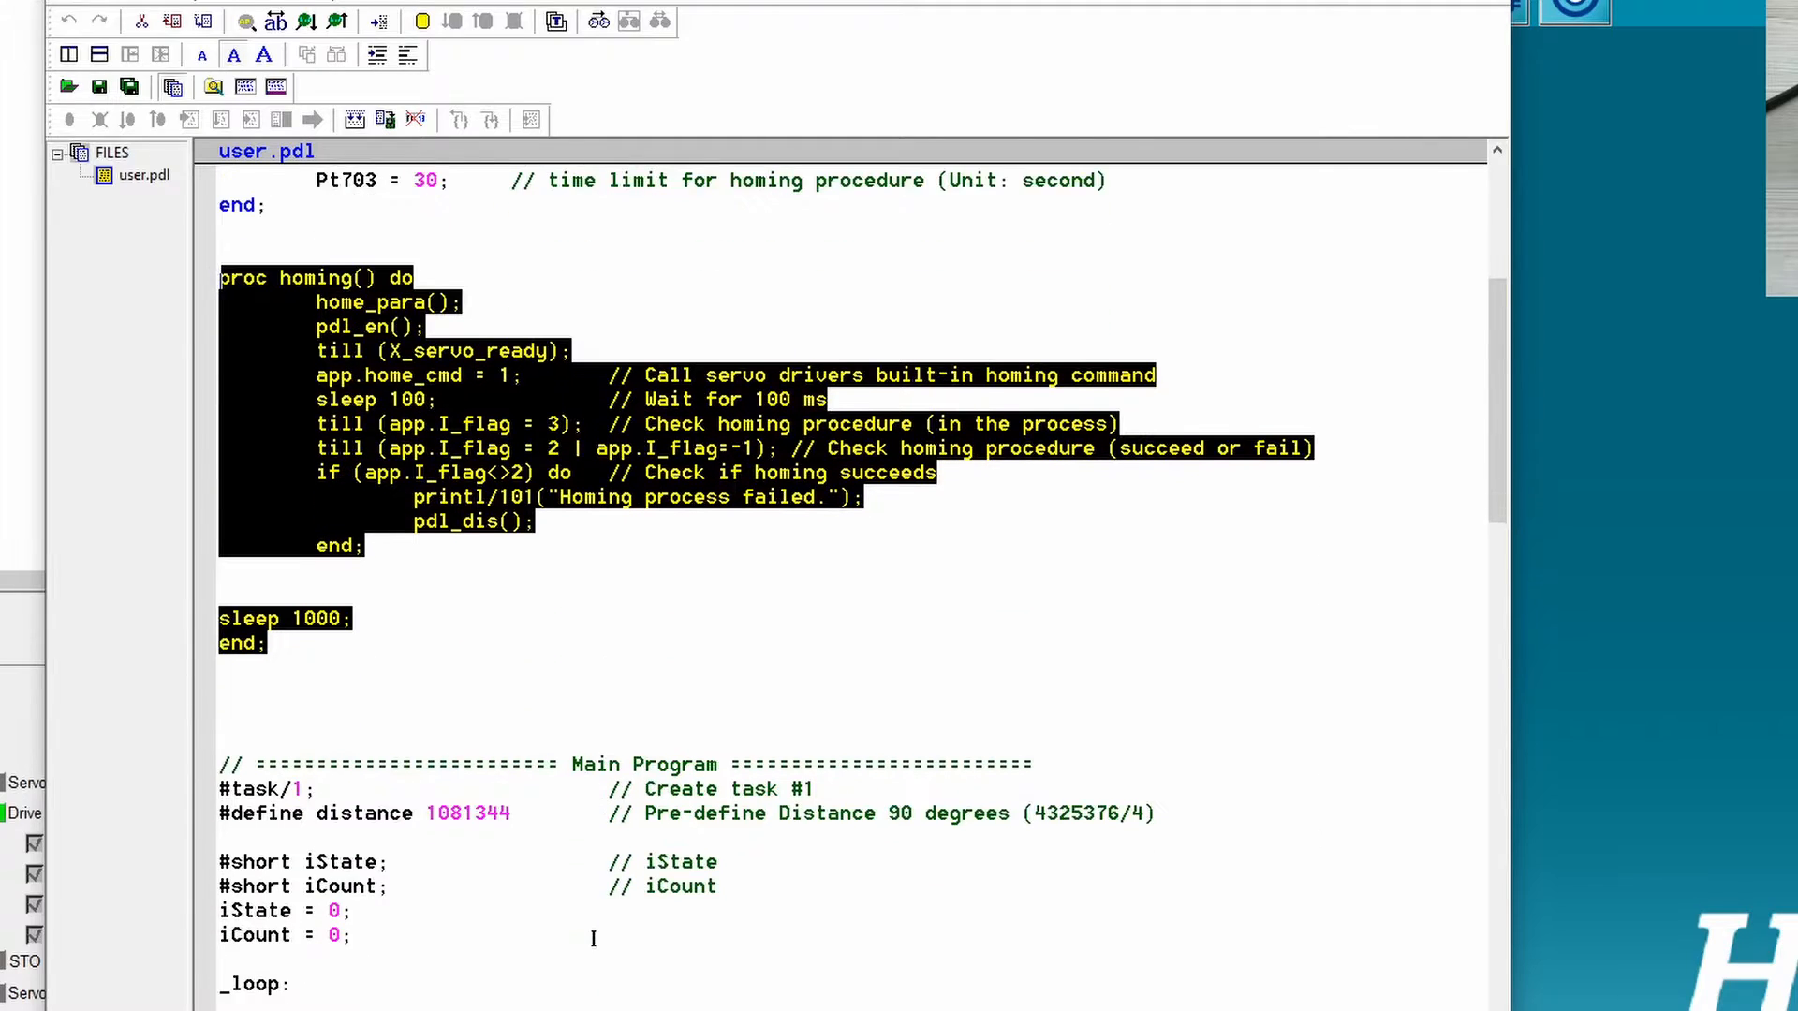
scroll(down, 3)
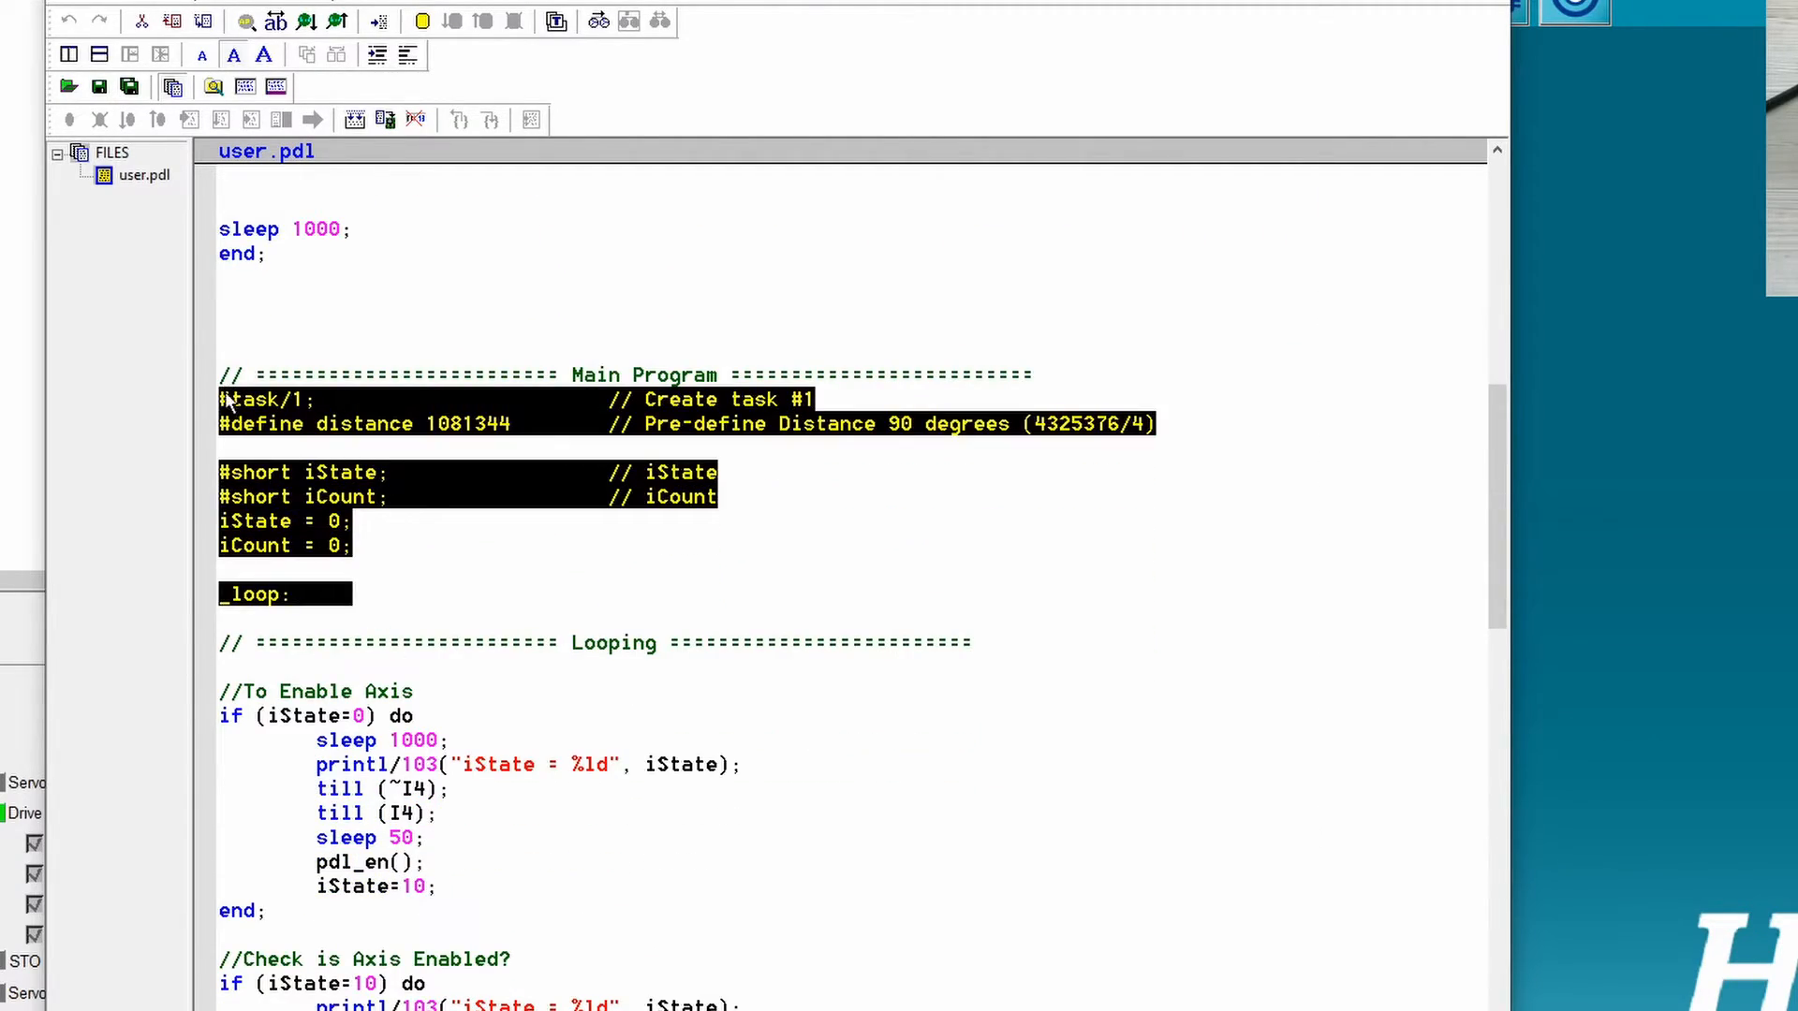
scroll(up, 3)
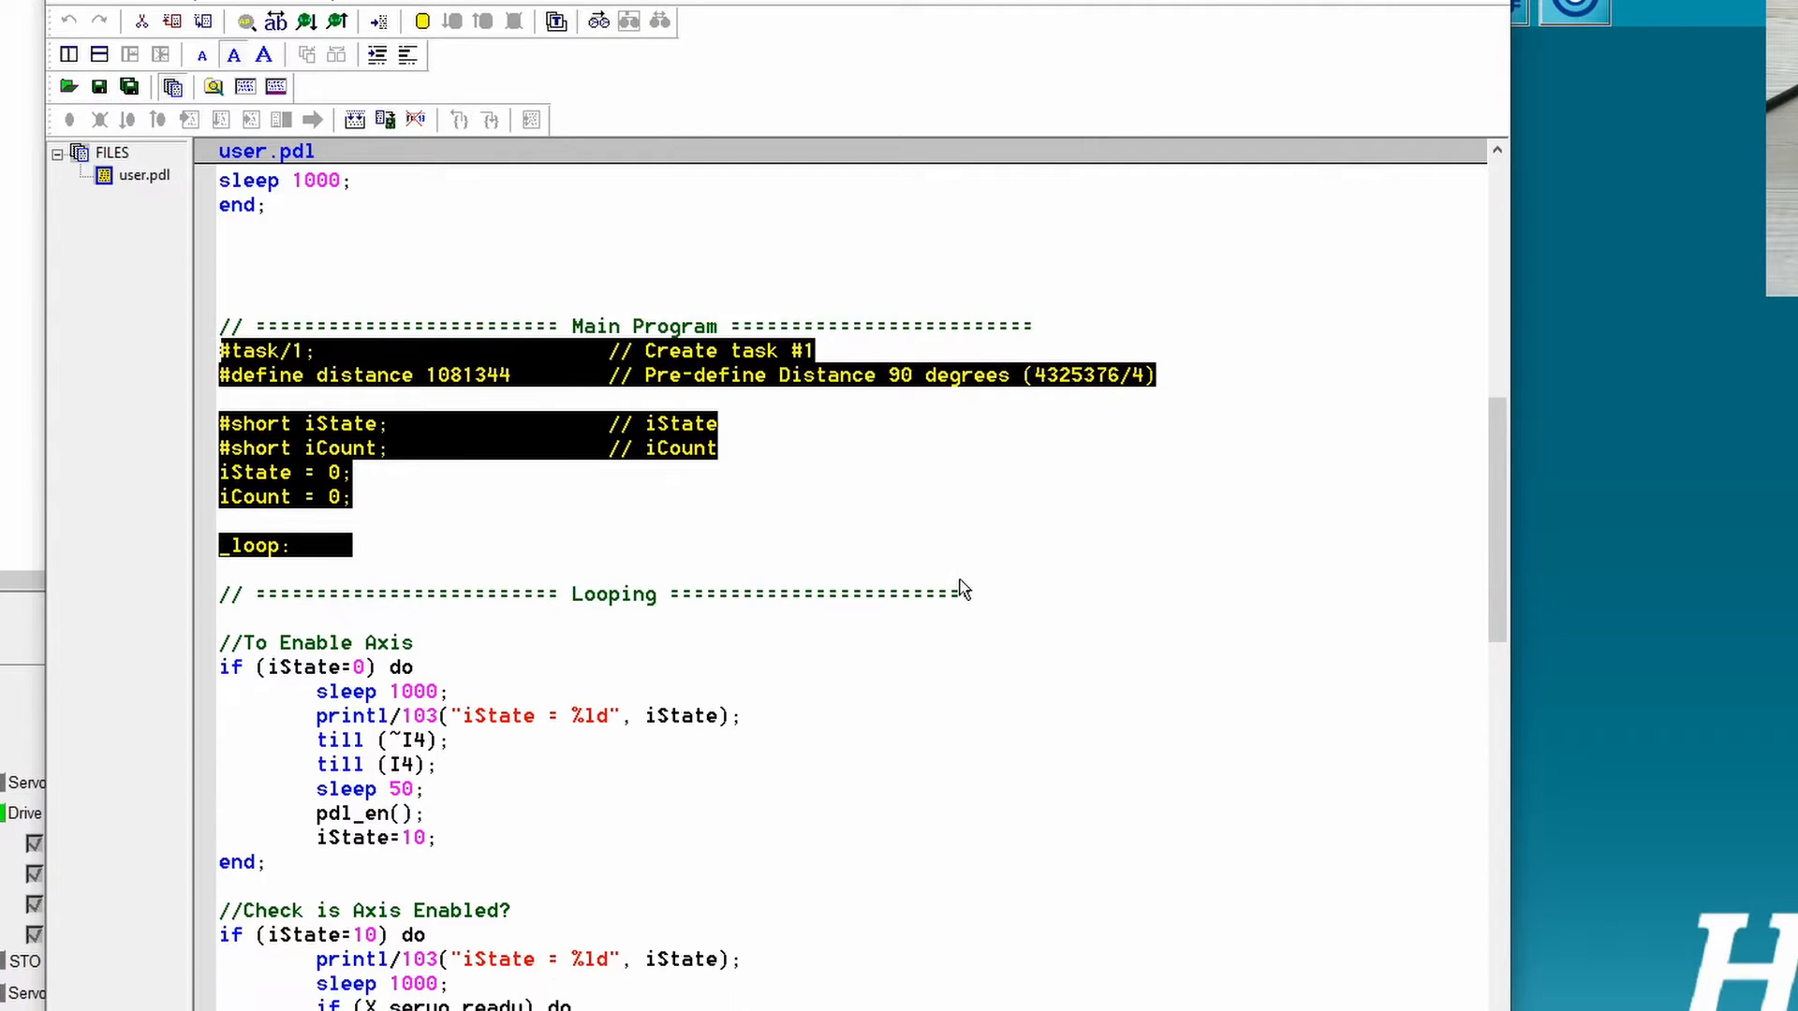
scroll(down, 3)
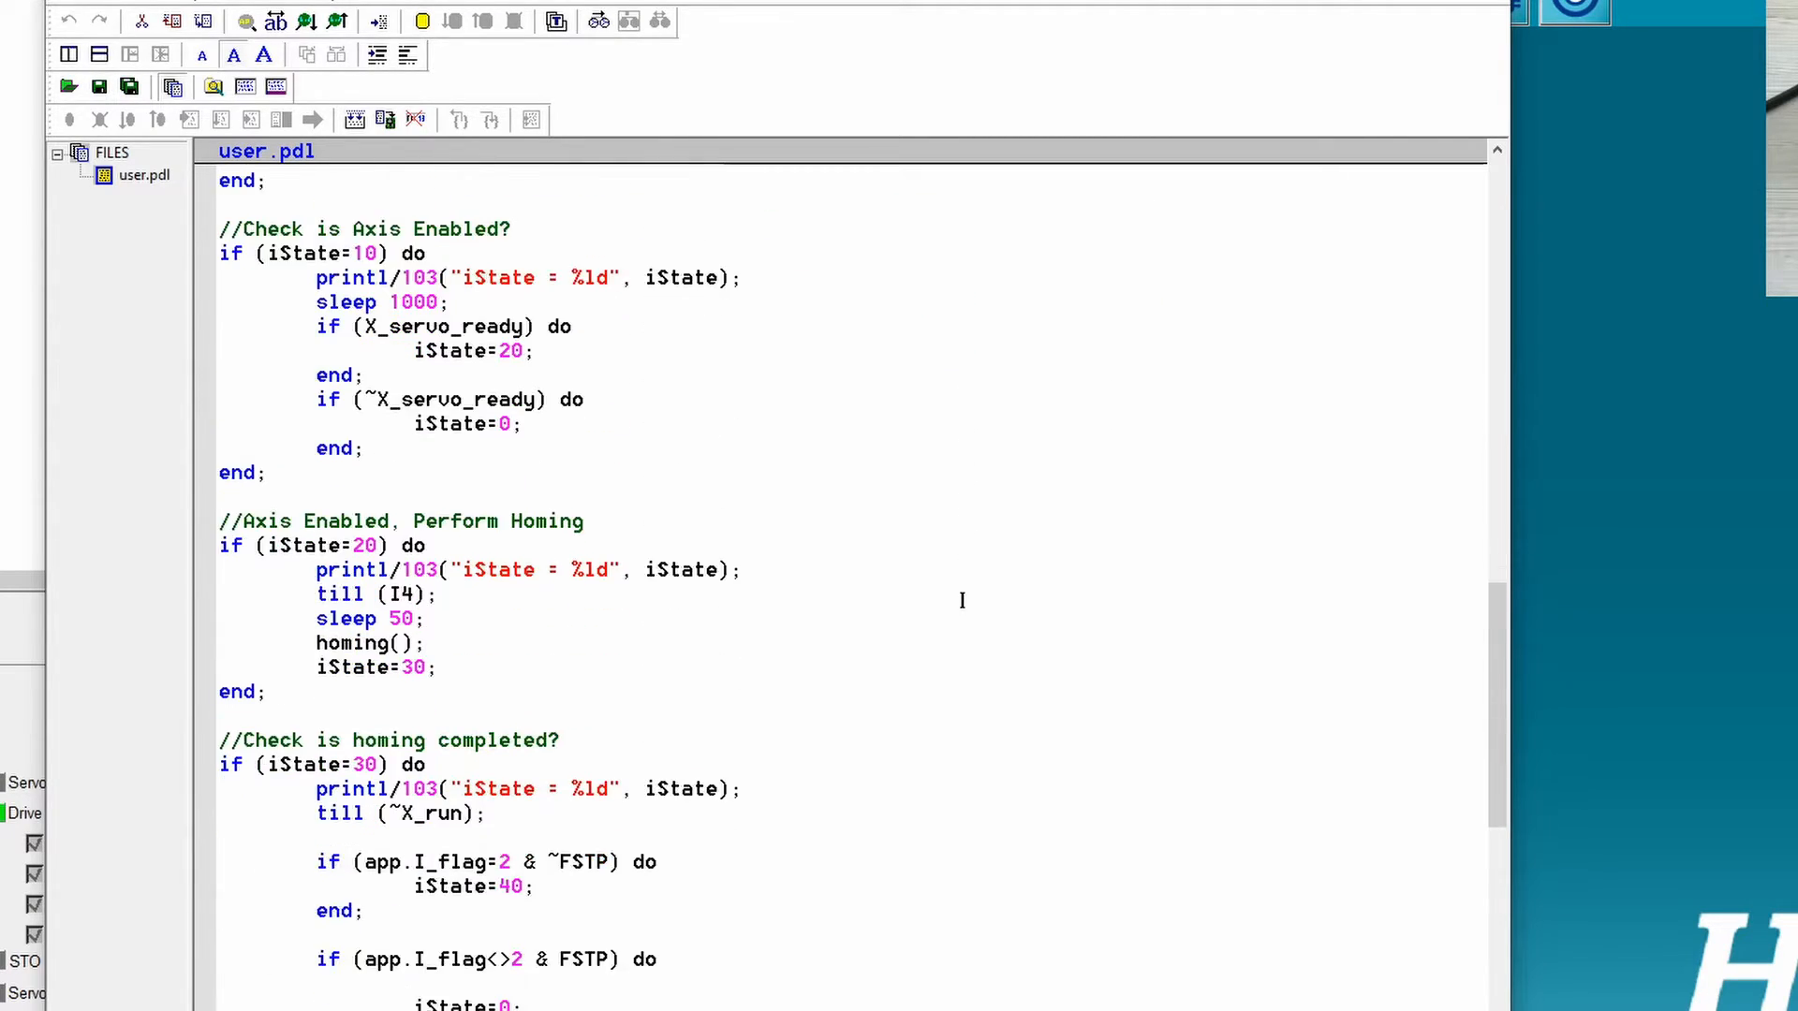
scroll(down, 3)
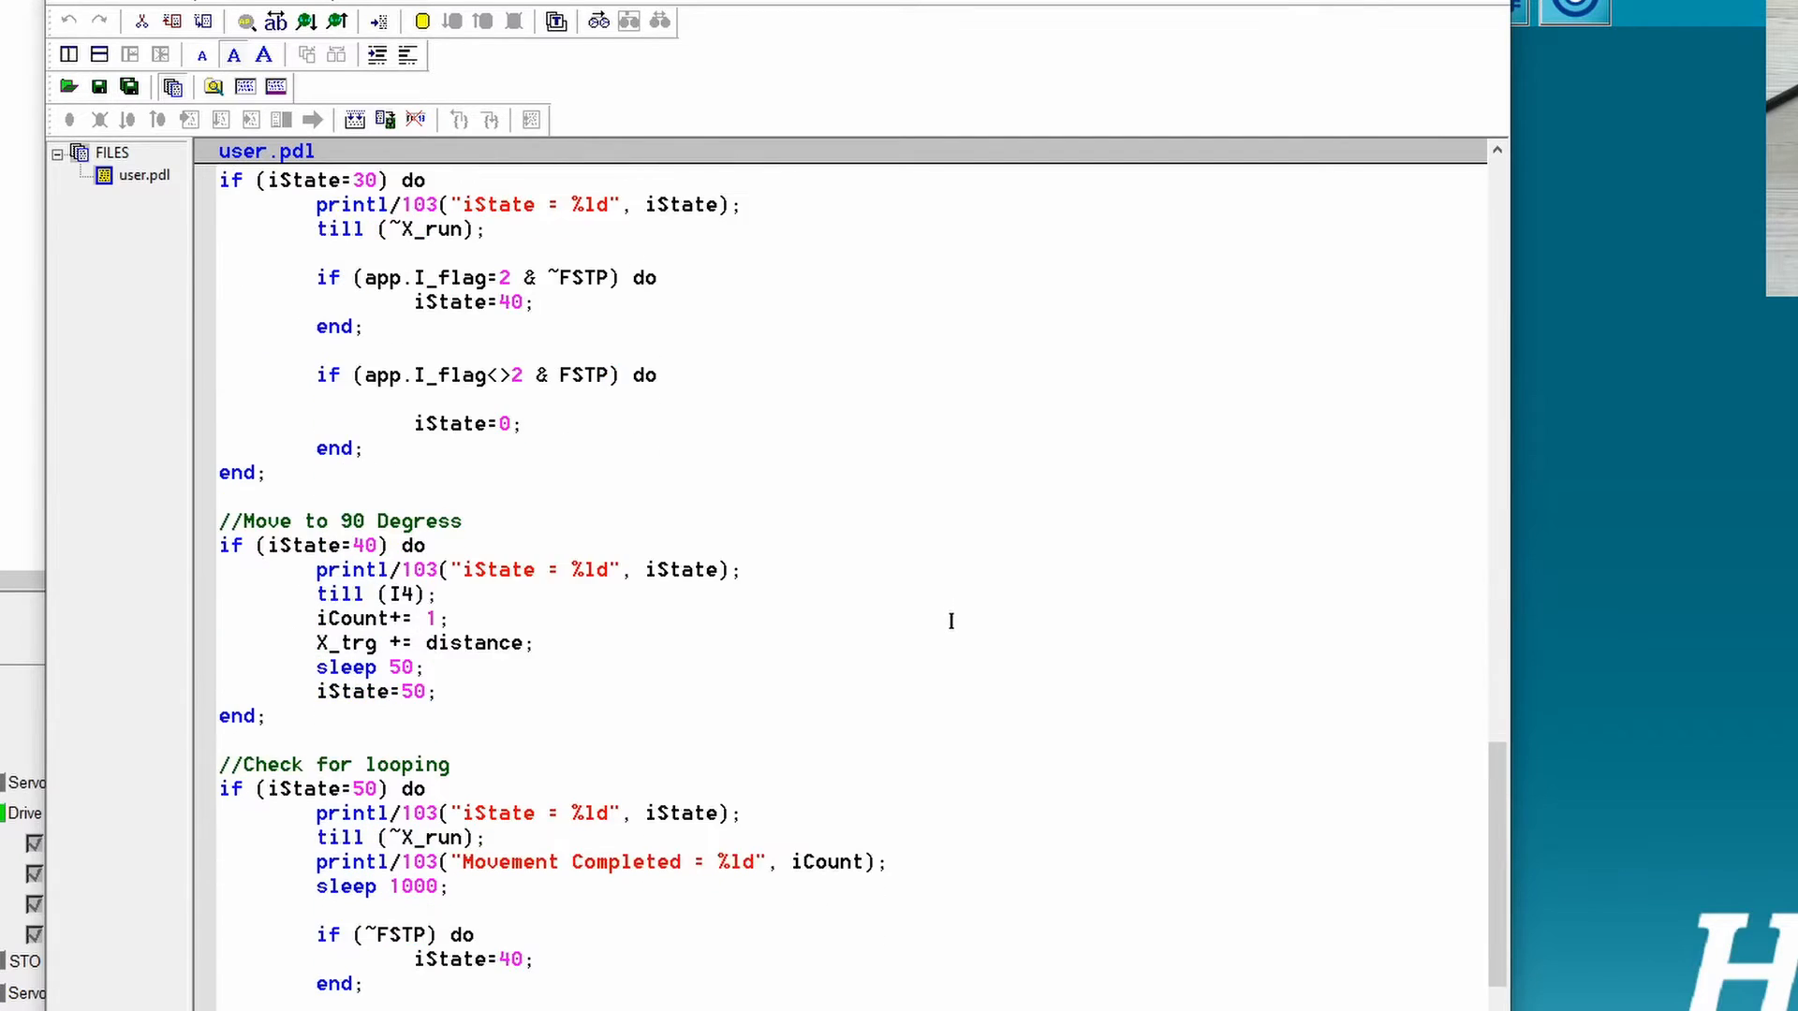
scroll(down, 3)
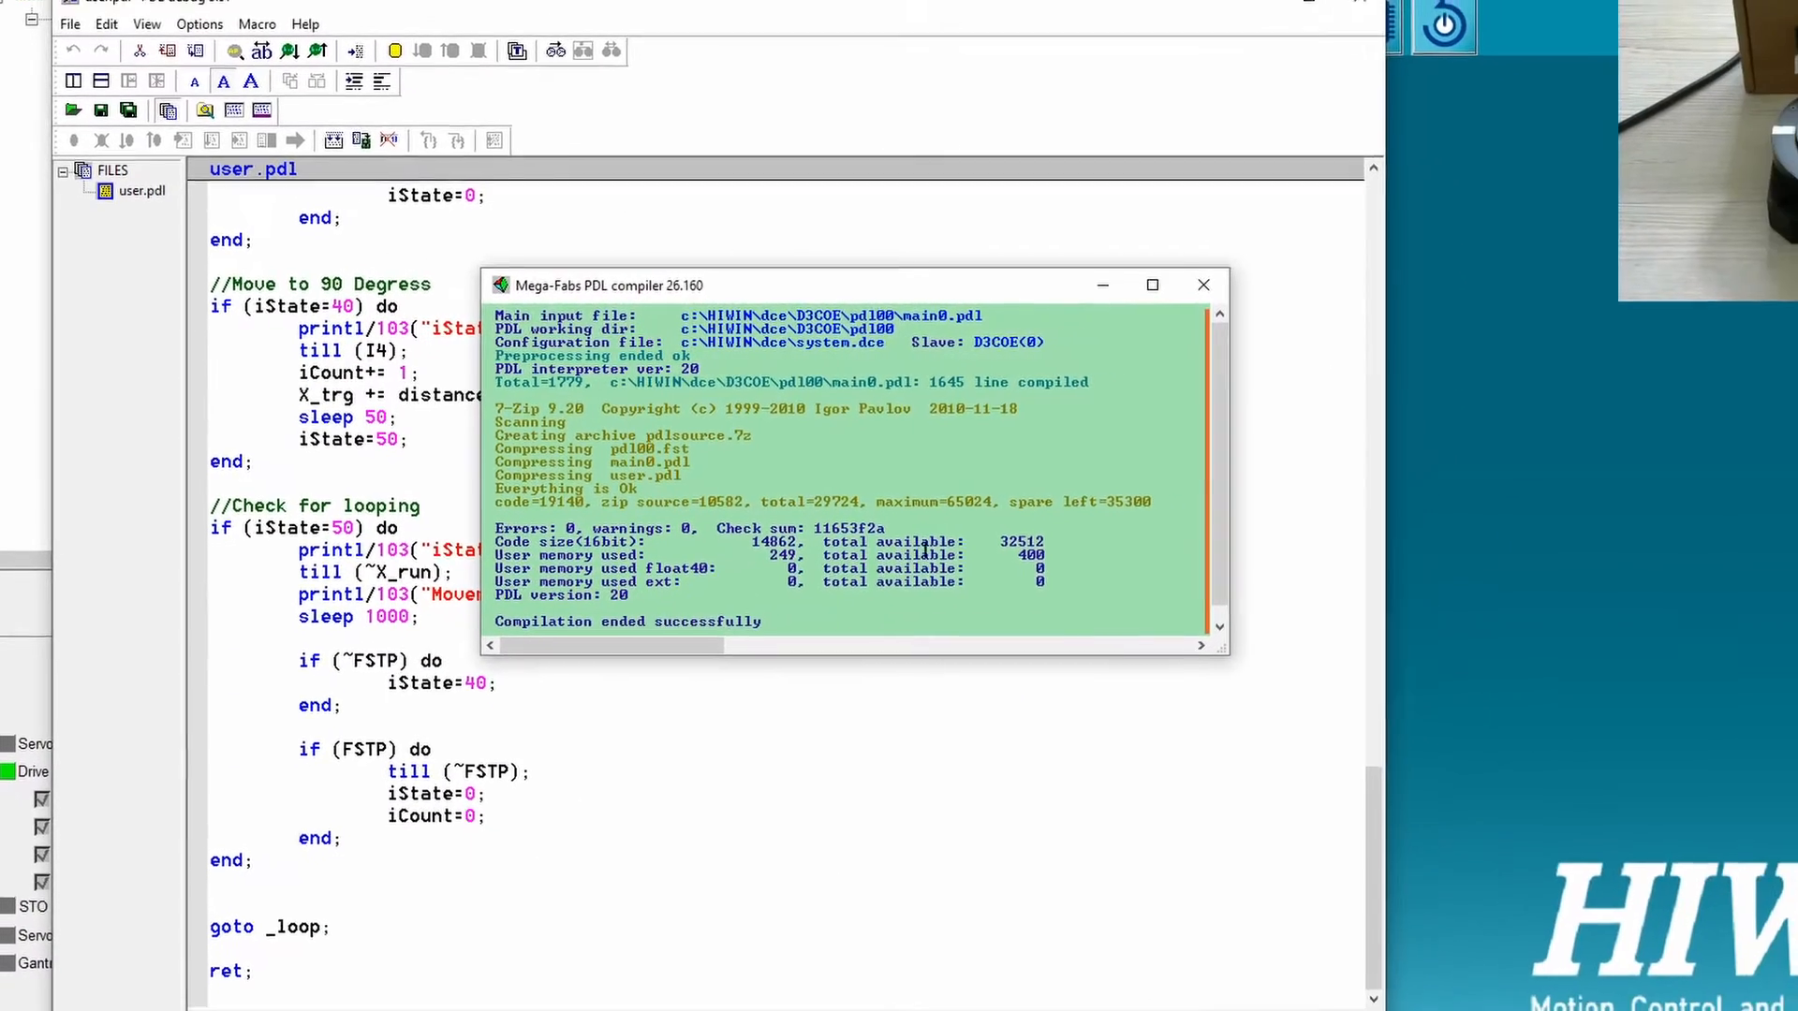
Step: Dismiss the Mega-Fabs PDL compiler results and return to the motion screen with servo ready
click(1202, 285)
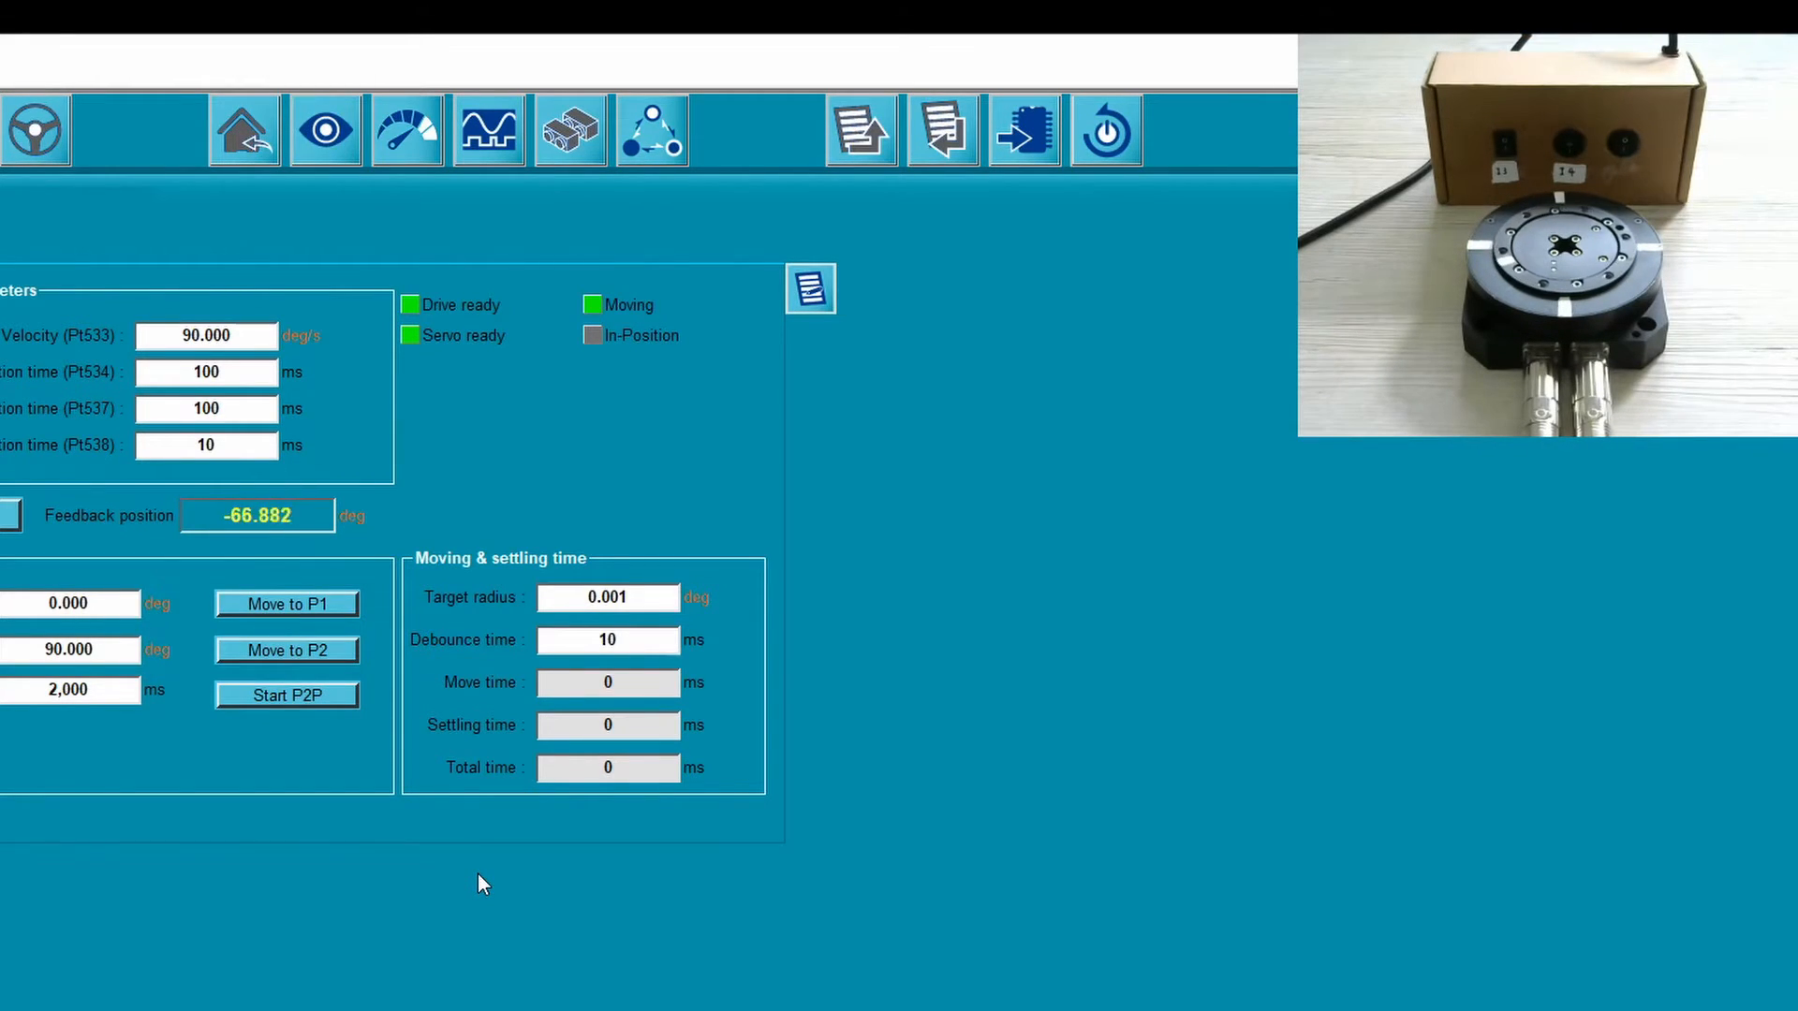
Step: Run the rotation test to in-position at 360 degrees and acknowledge the 'Enable button will be frozen' warning
click(285, 695)
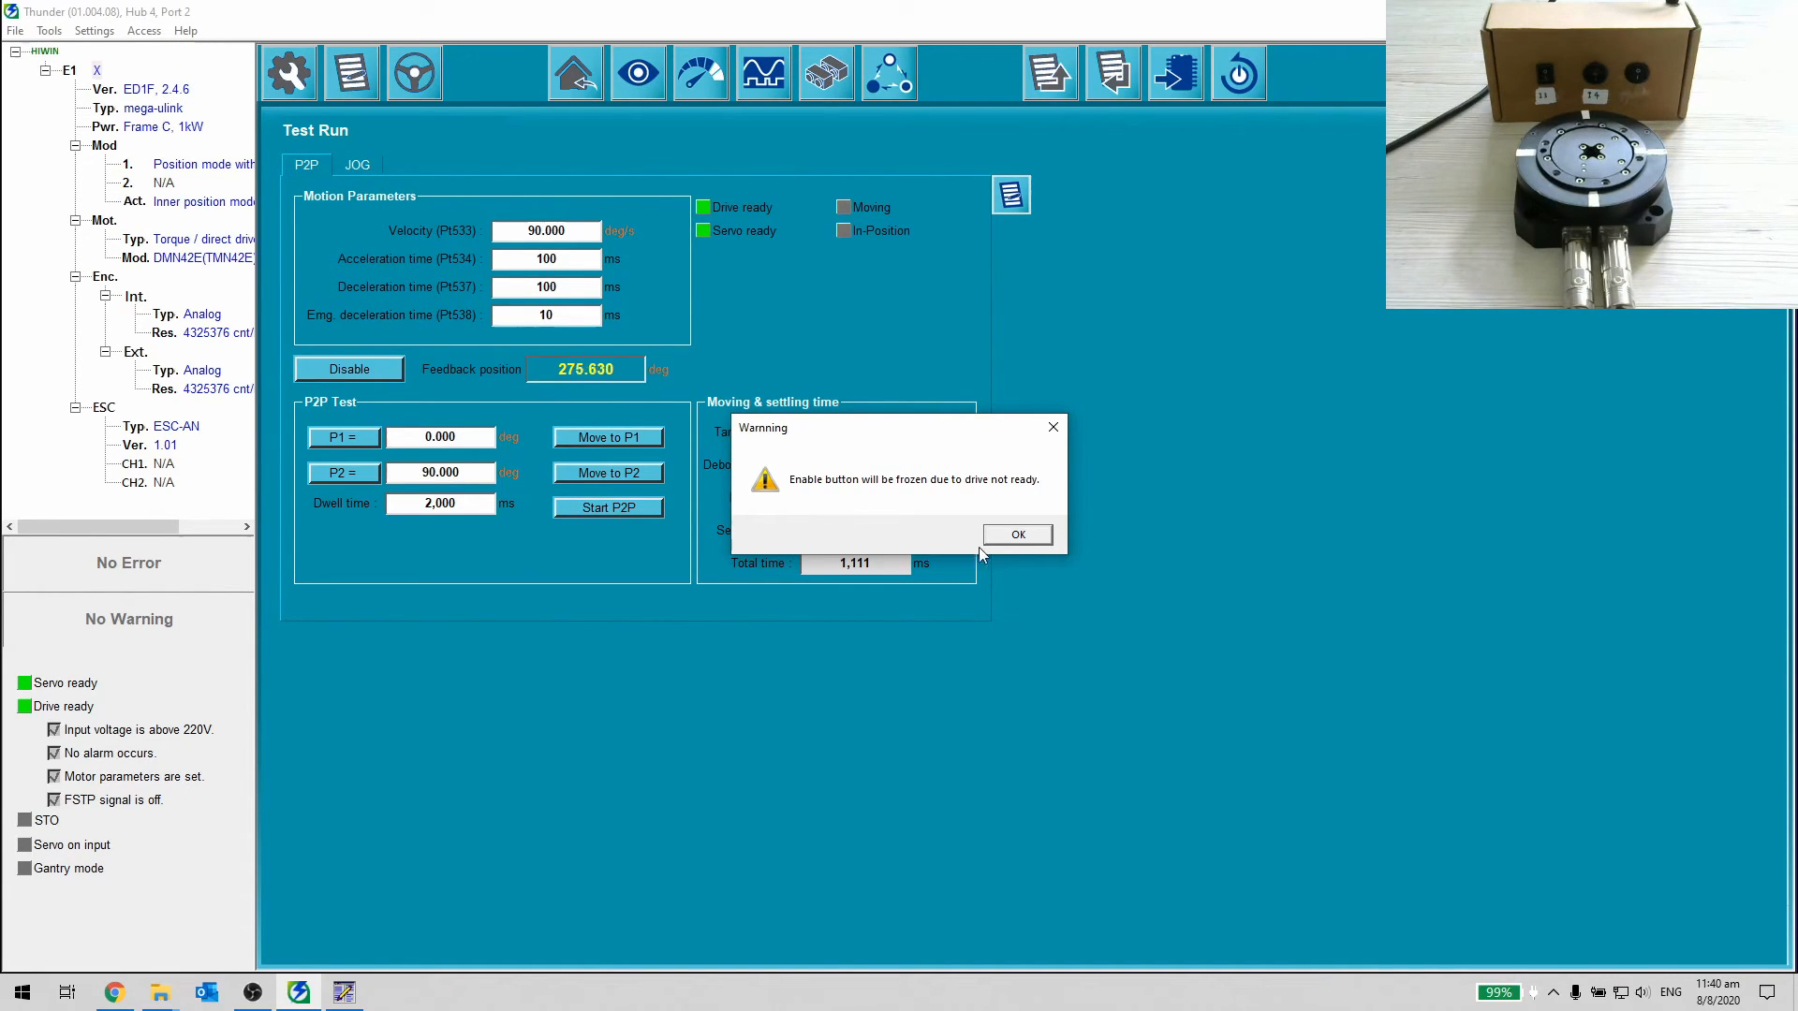
click(1015, 533)
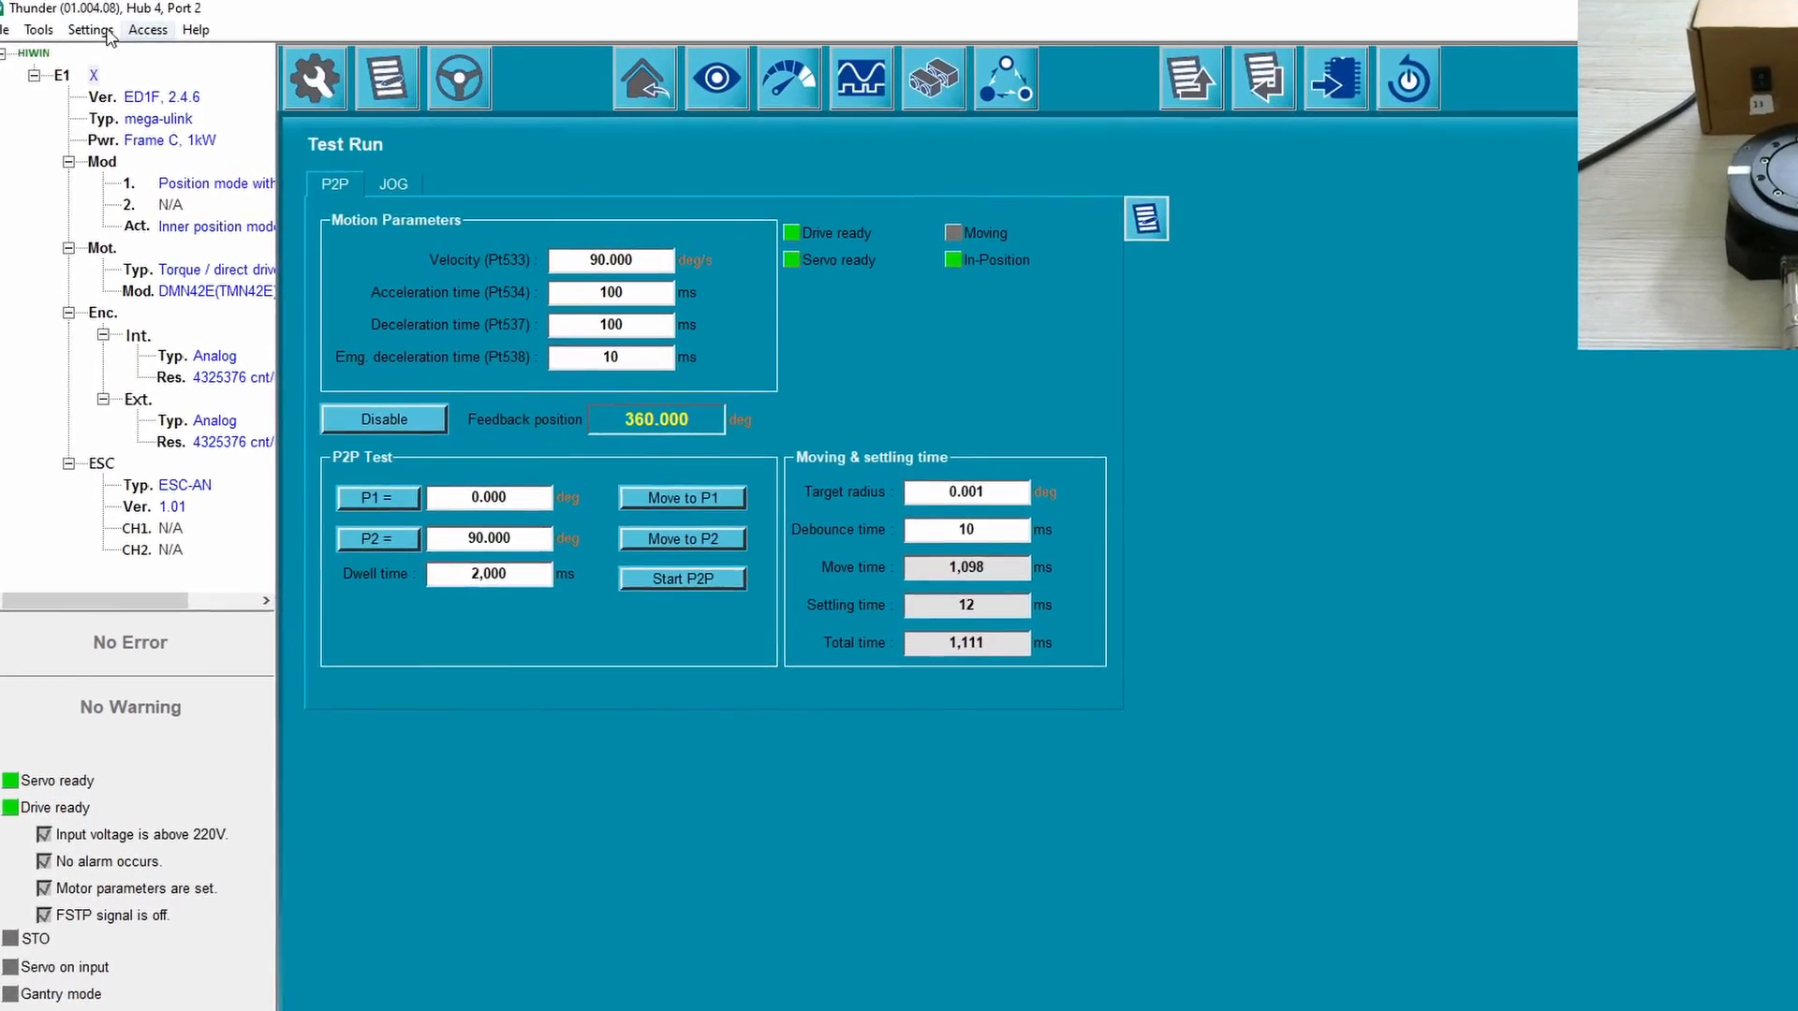